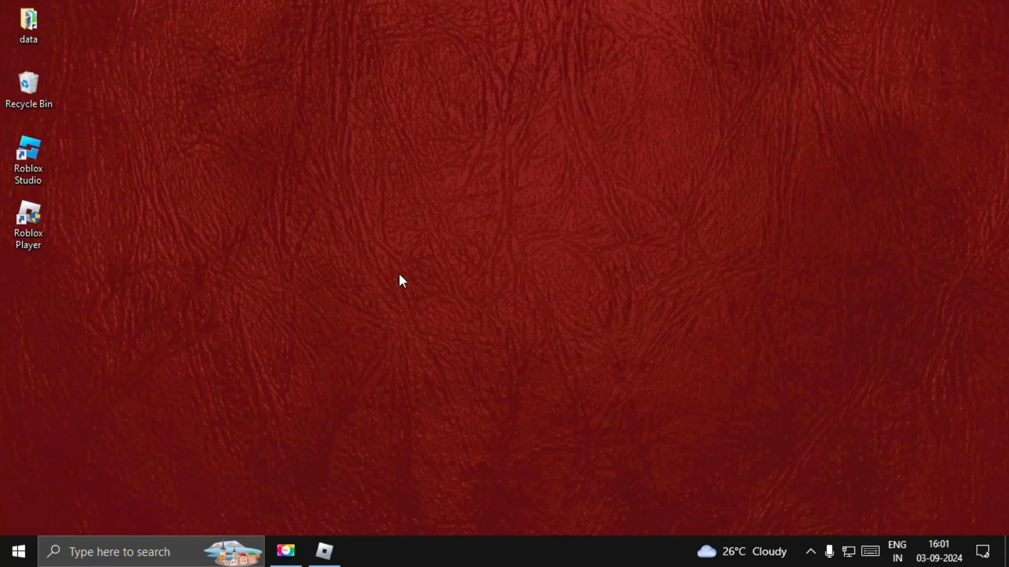
{"action": "mouse_move", "coordinate": [421, 296]}
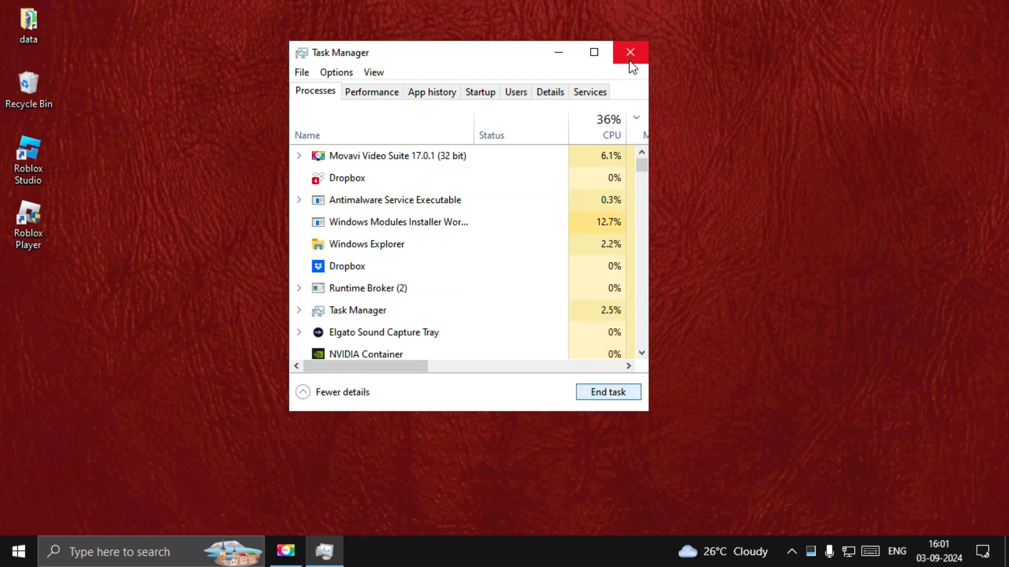
Close Task Manager after Roblox has been ended.
{"action": "left_click", "coordinate": [629, 53]}
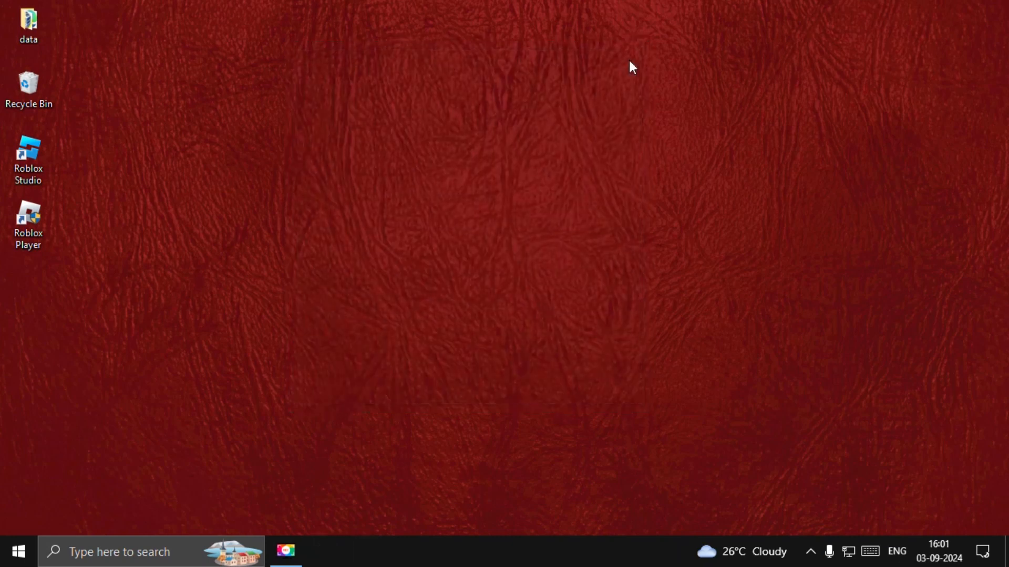
Search 'control Panel' and reach Network Connections via Network and Sharing Center.
{"action": "left_click", "coordinate": [17, 551]}
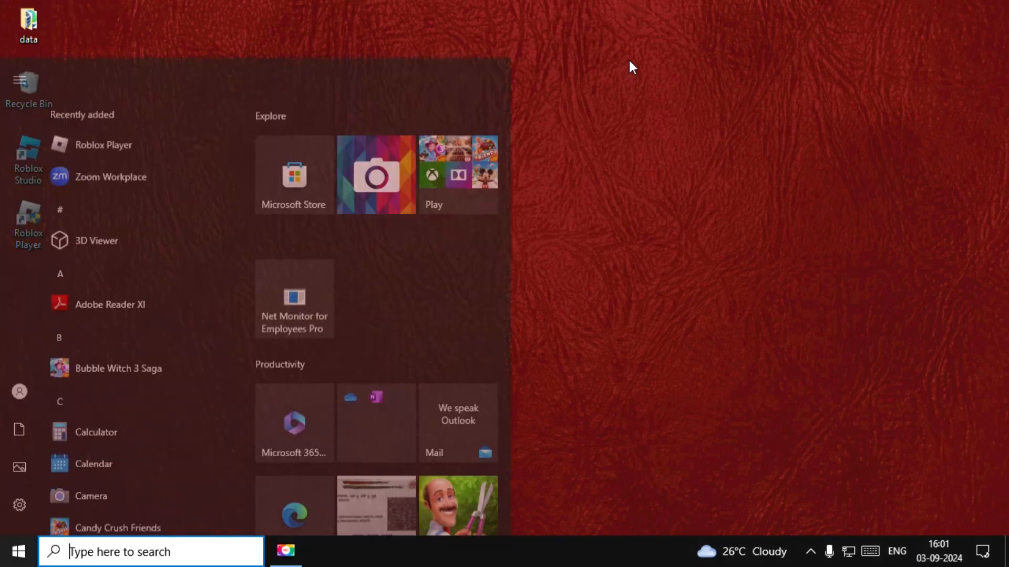
{"action": "type", "text": "control Panel"}
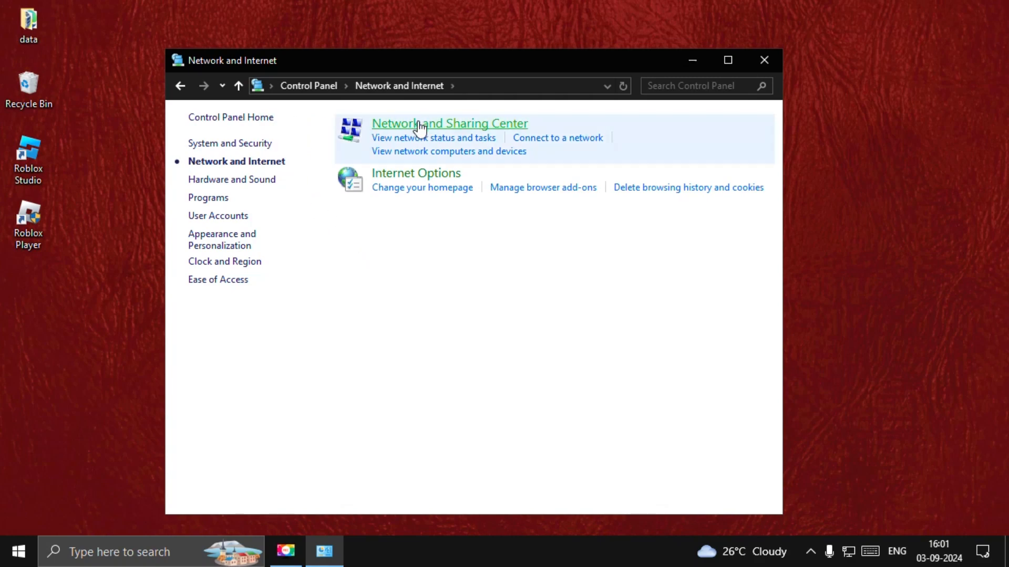
{"action": "left_click", "coordinate": [449, 122]}
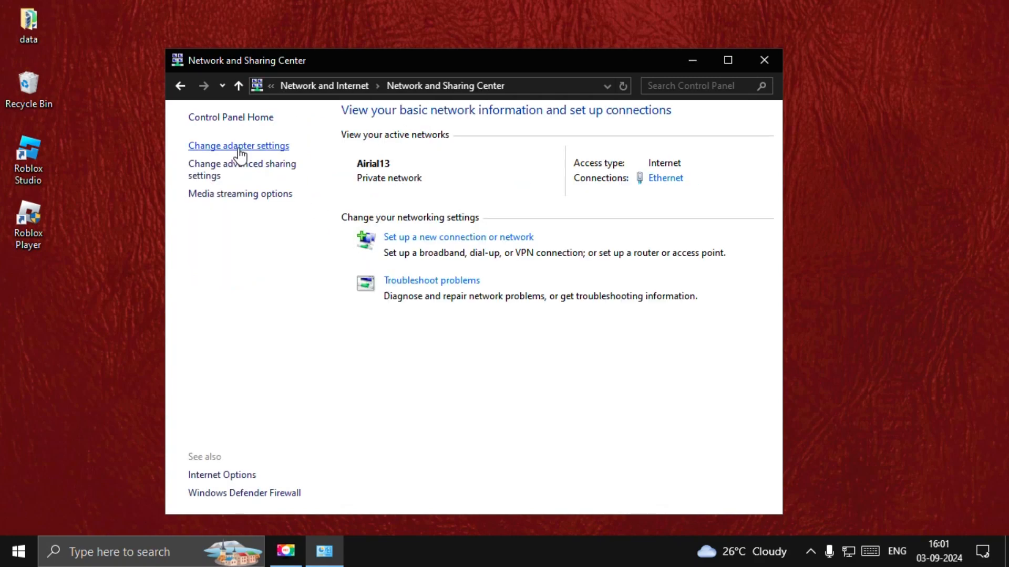
{"action": "left_click", "coordinate": [238, 145]}
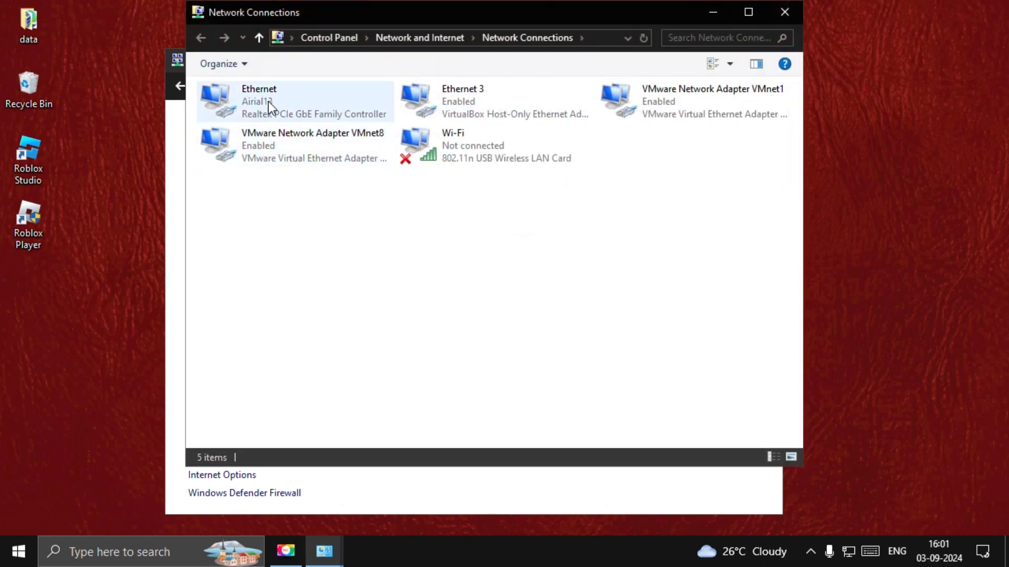
Set Ethernet IPv4 DNS servers to 8.8.8.8 and 8.8.4.4 and close the network windows.
{"action": "left_click", "coordinate": [270, 101]}
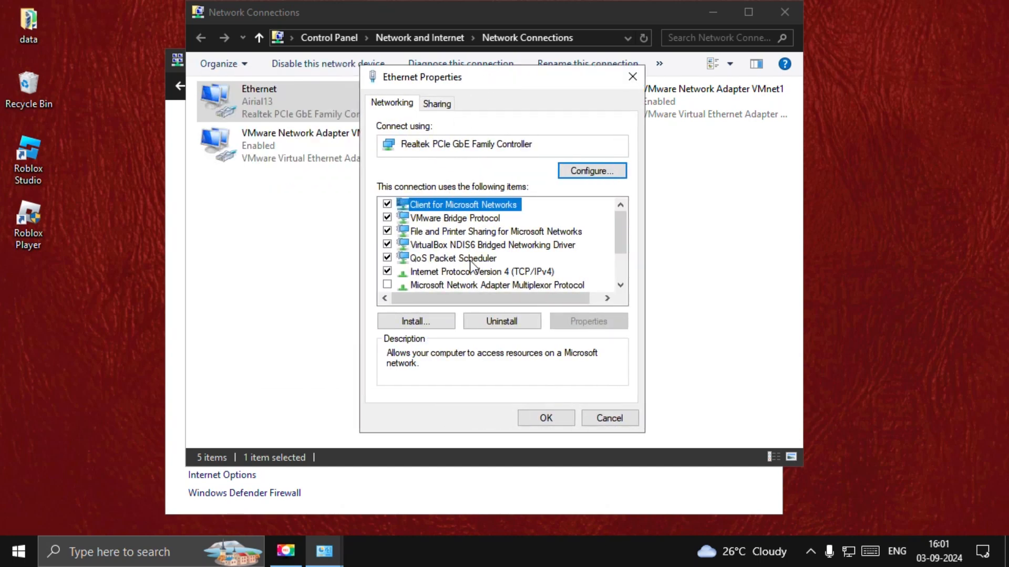
{"action": "left_click", "coordinate": [481, 271]}
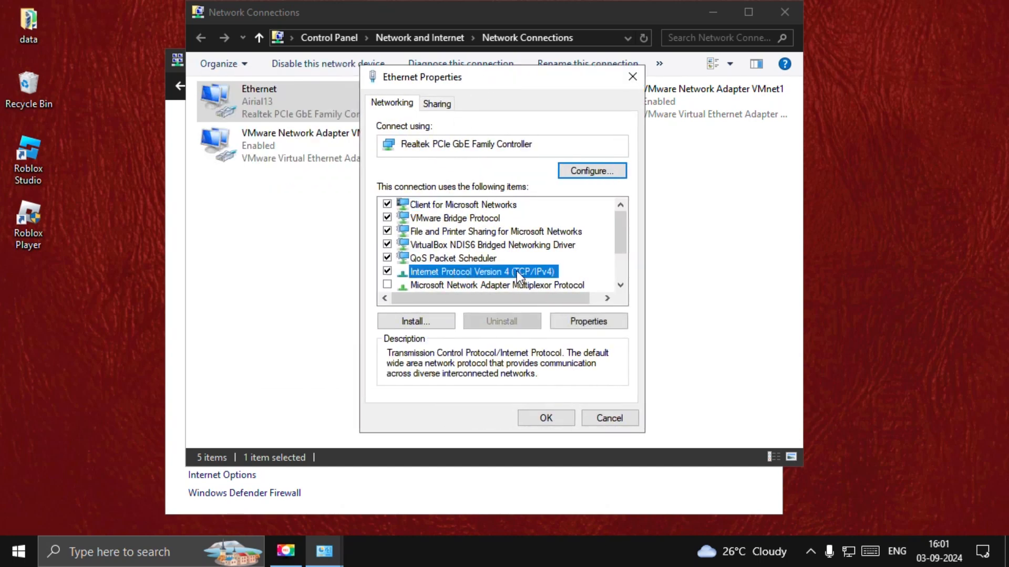
{"action": "left_click", "coordinate": [586, 322]}
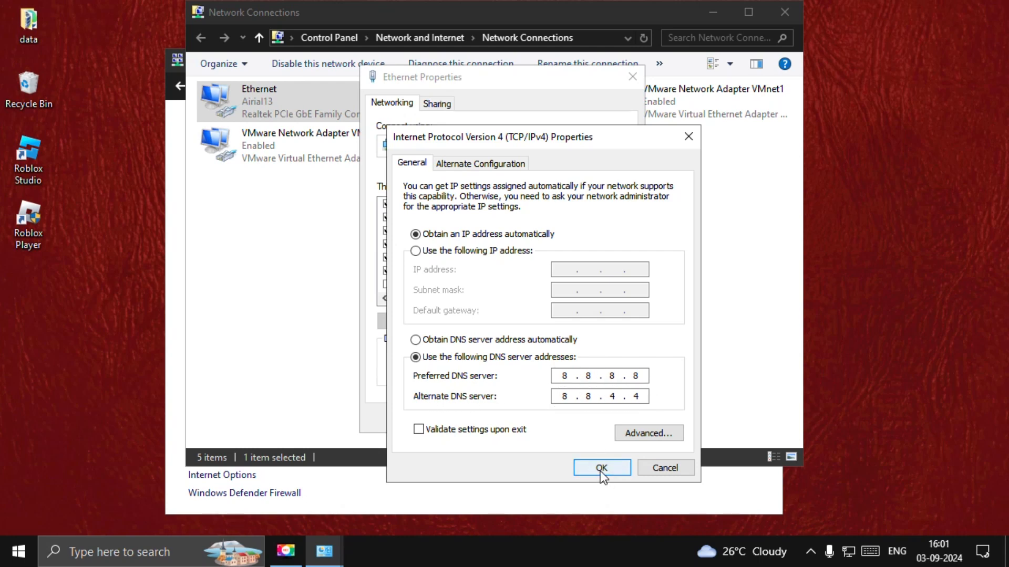
{"action": "left_click", "coordinate": [601, 468]}
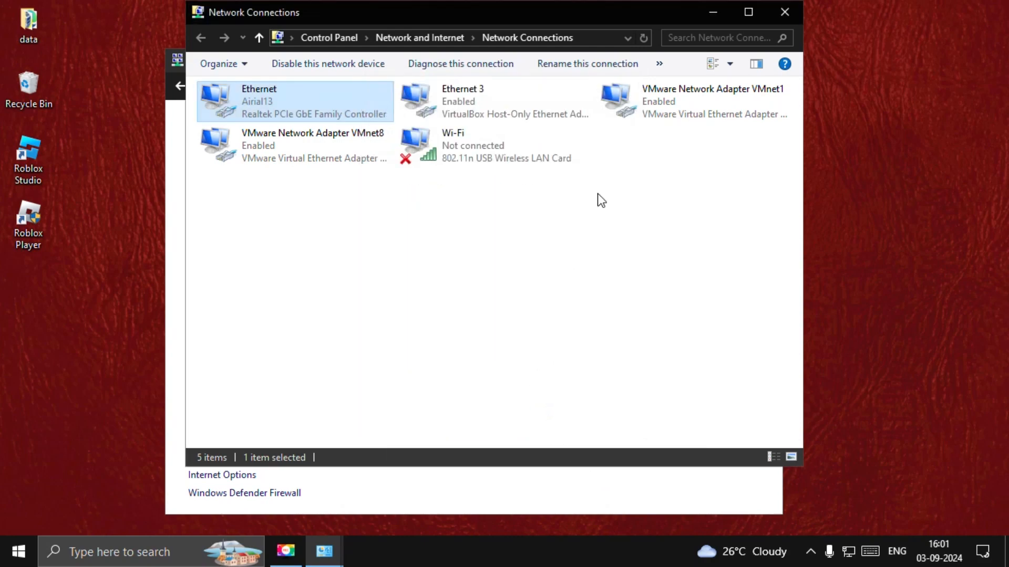
{"action": "left_click", "coordinate": [784, 11]}
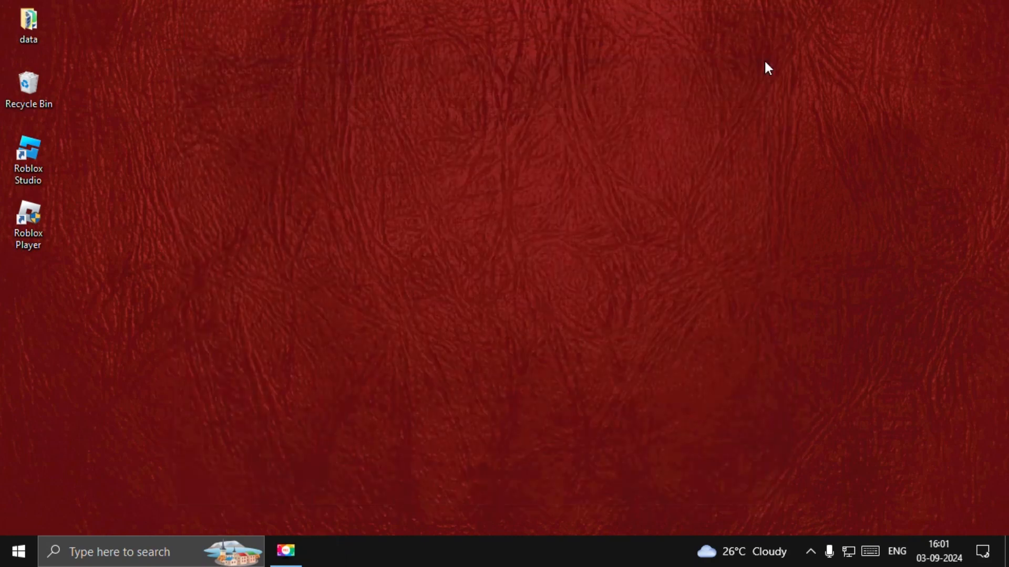
{"action": "mouse_move", "coordinate": [609, 162]}
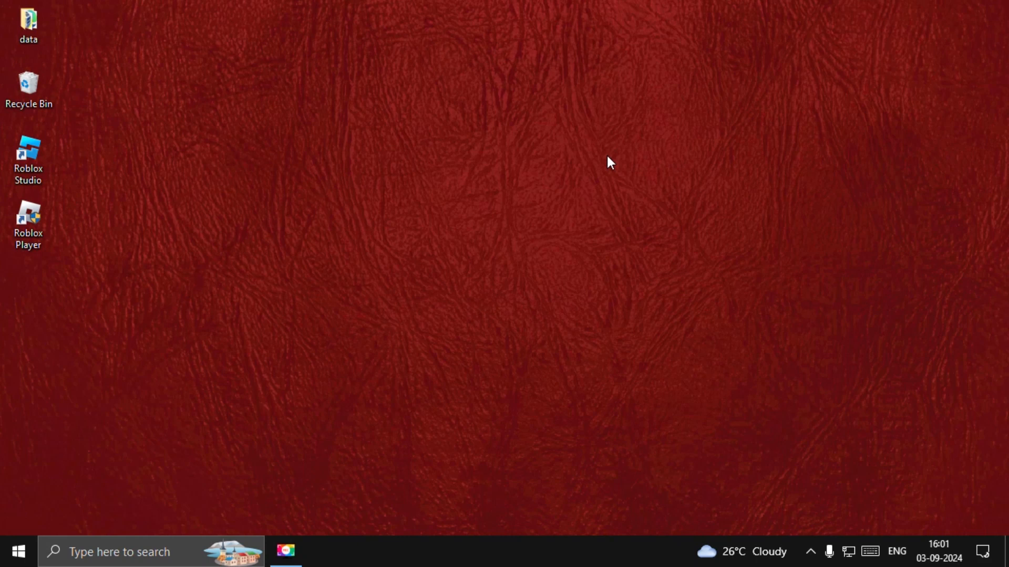
Run %localappdata%, delete the Roblox folder in Temp, then bring up the Roblox Player shortcut menu.
{"action": "key", "text": "Win+r"}
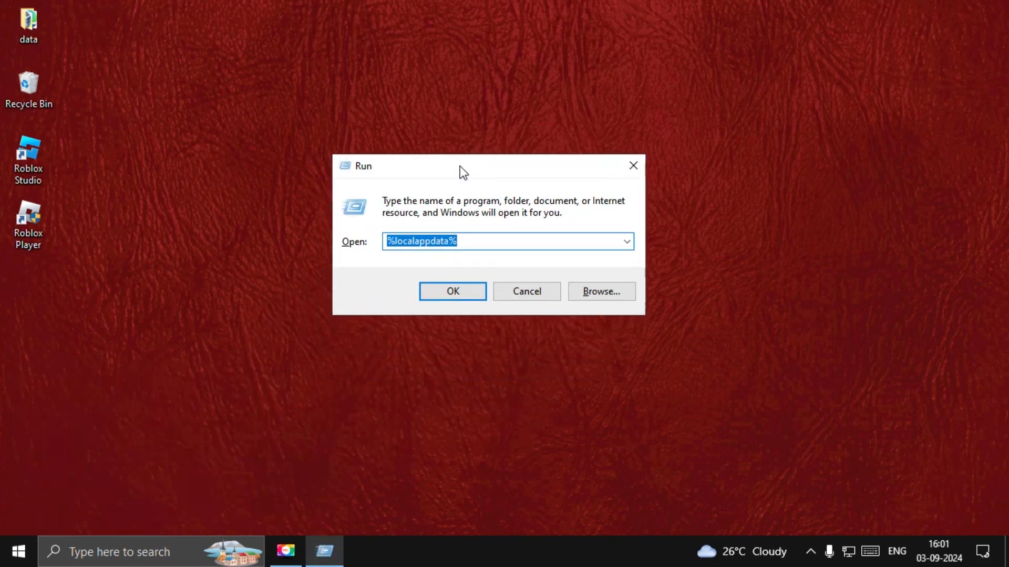
{"action": "left_click", "coordinate": [418, 242]}
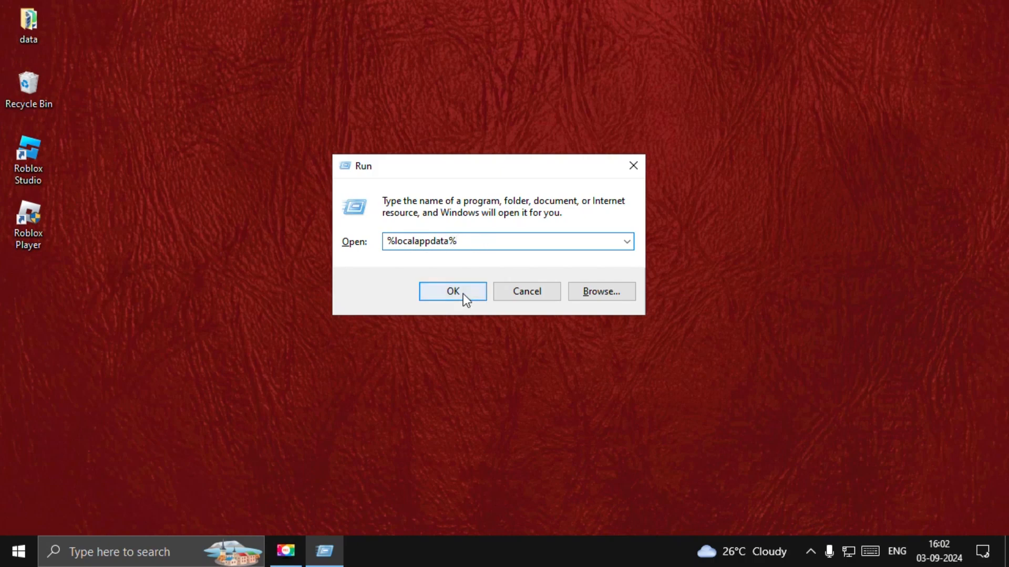
{"action": "left_click", "coordinate": [452, 291]}
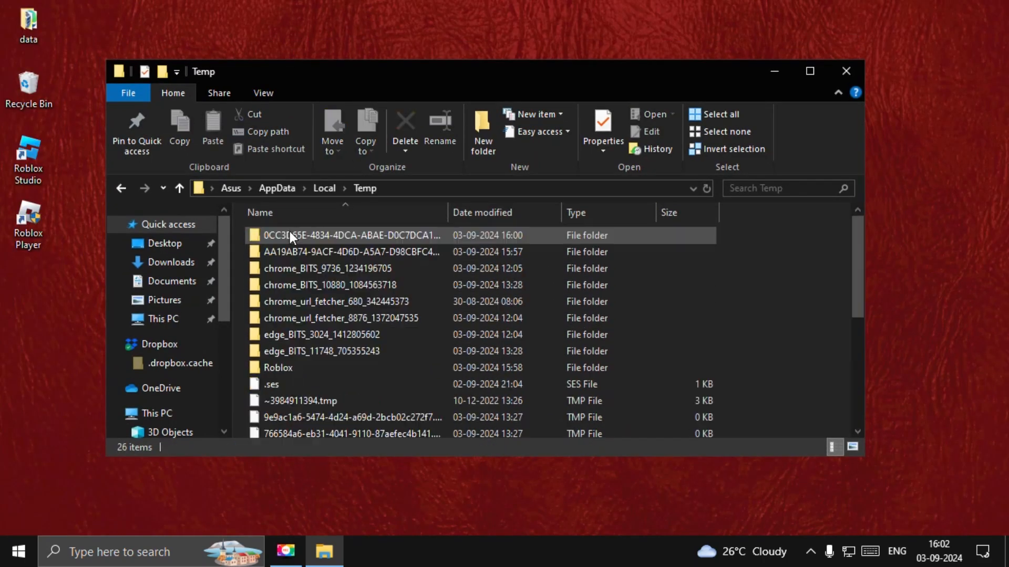
{"action": "left_click", "coordinate": [277, 367]}
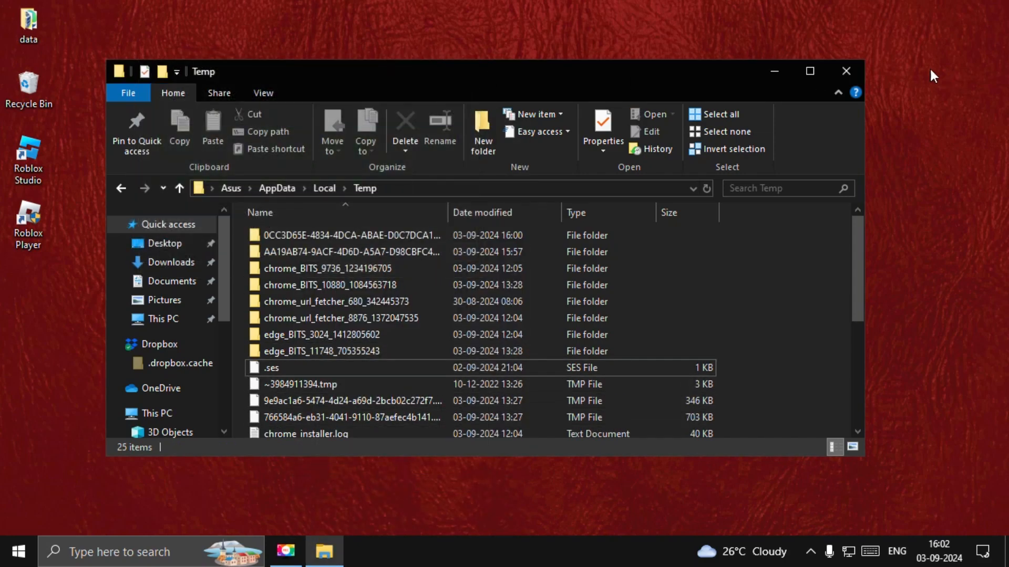
{"action": "right_click", "coordinate": [28, 222]}
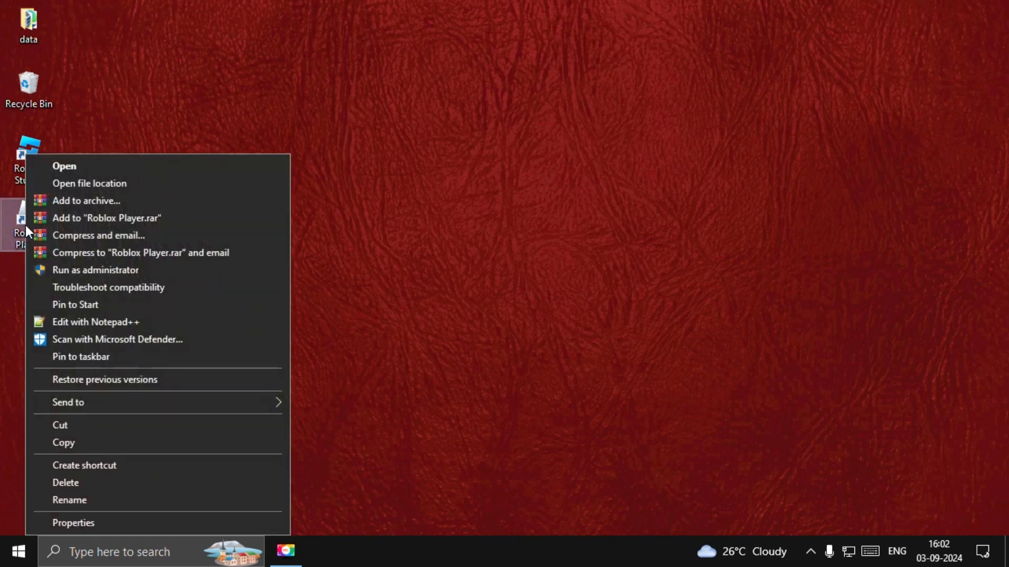
Set compatibility options in Roblox Player's shortcut properties and confirm with OK.
{"action": "left_click", "coordinate": [73, 522]}
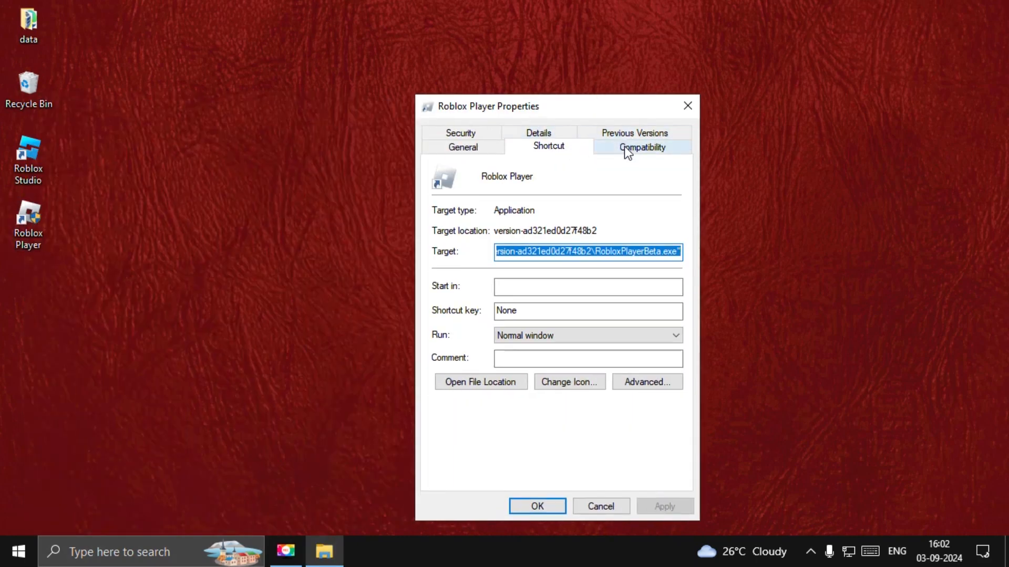
{"action": "left_click", "coordinate": [641, 147]}
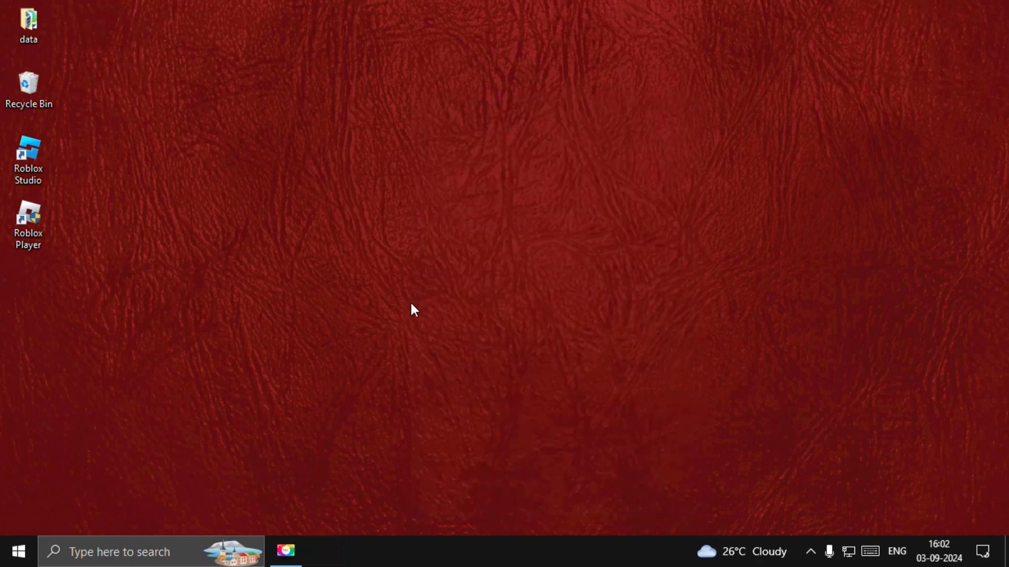
{"action": "mouse_move", "coordinate": [406, 293]}
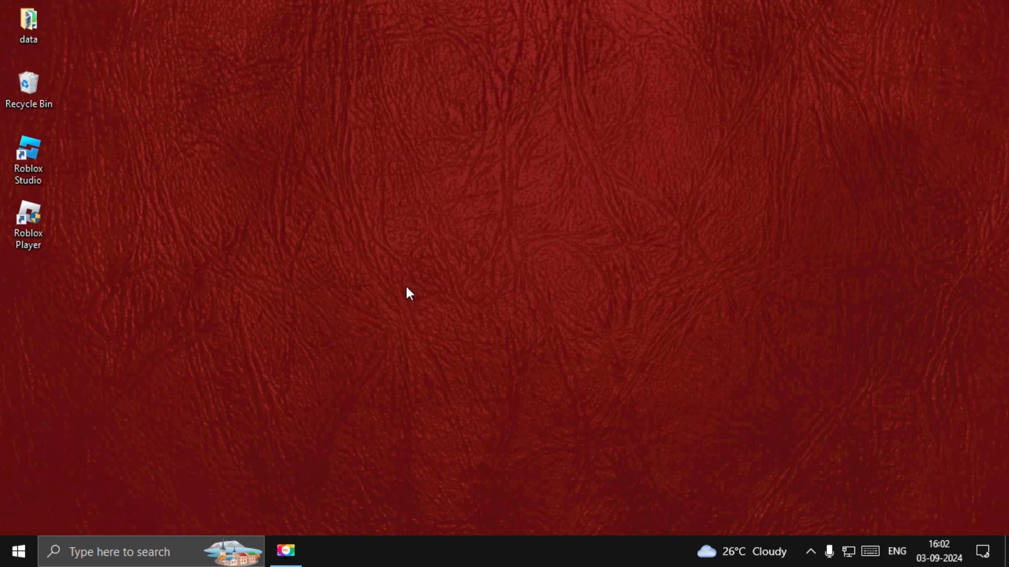